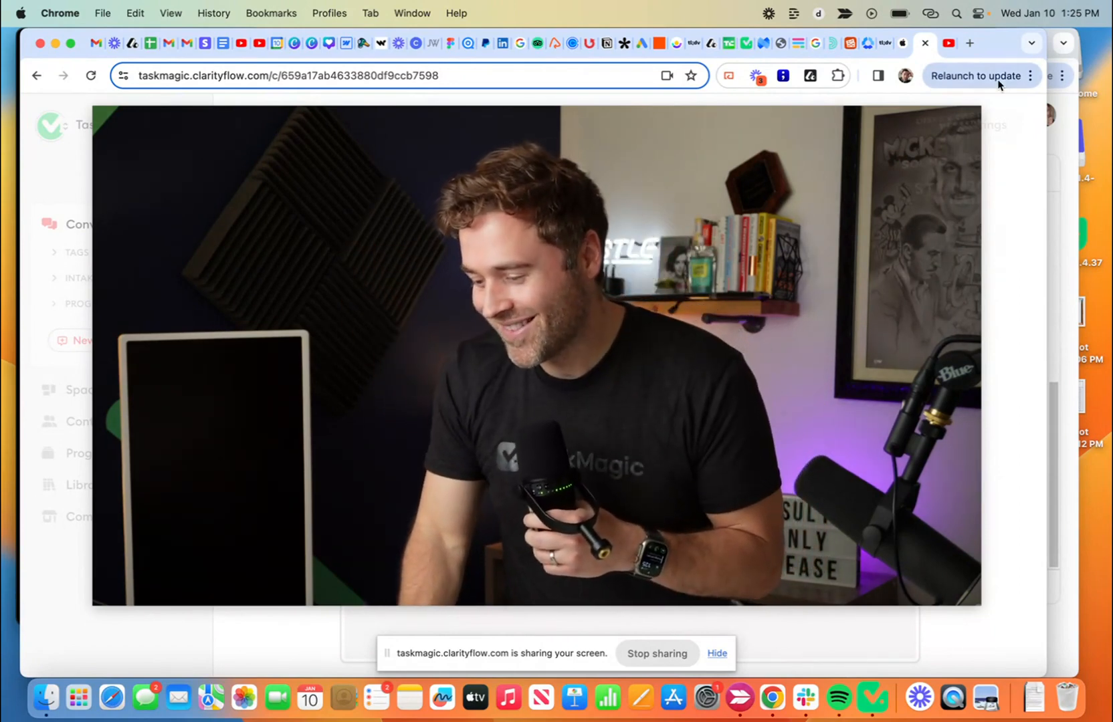
mouse_move(982, 77)
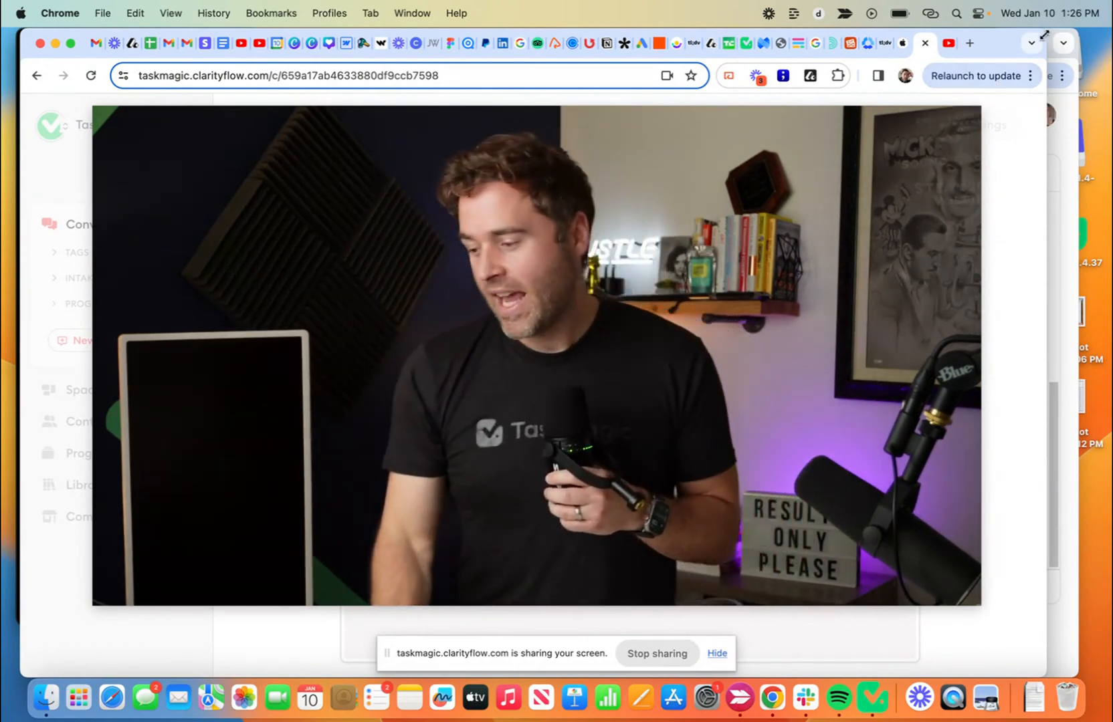
Step: Switch to the YouTube tab with the Google Maps and ChatGPT side hustle video
click(924, 44)
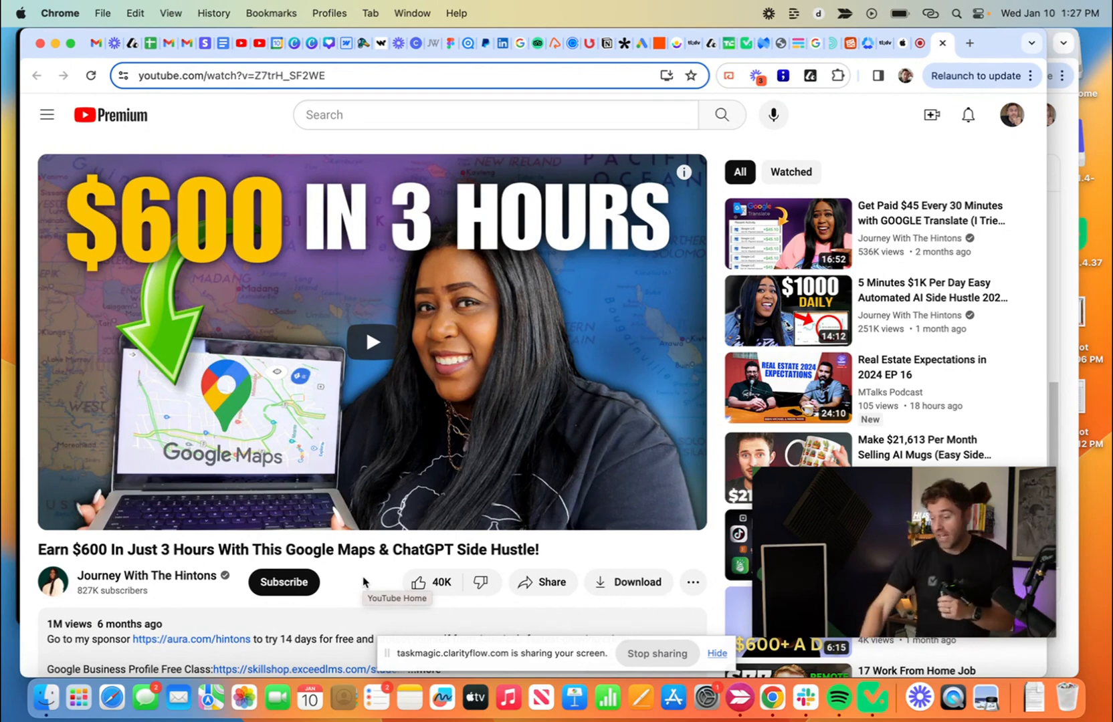
mouse_move(838, 126)
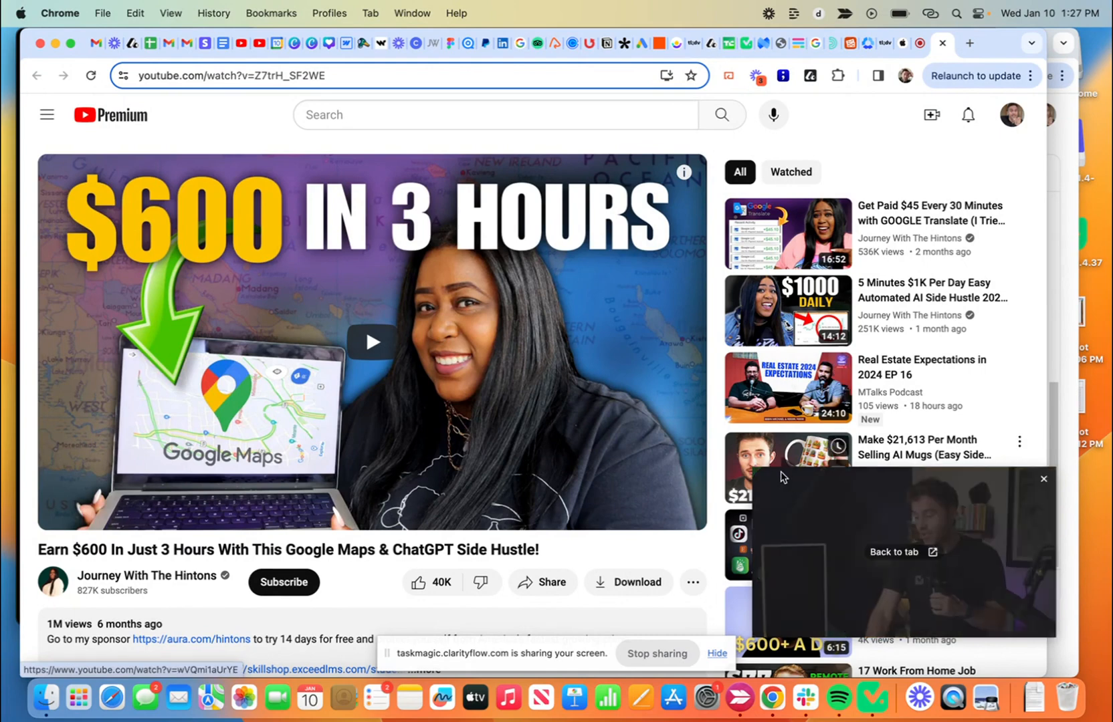
Step: Play the side hustle video and pause at 0:49 on the Detroit Voltage profile
click(370, 342)
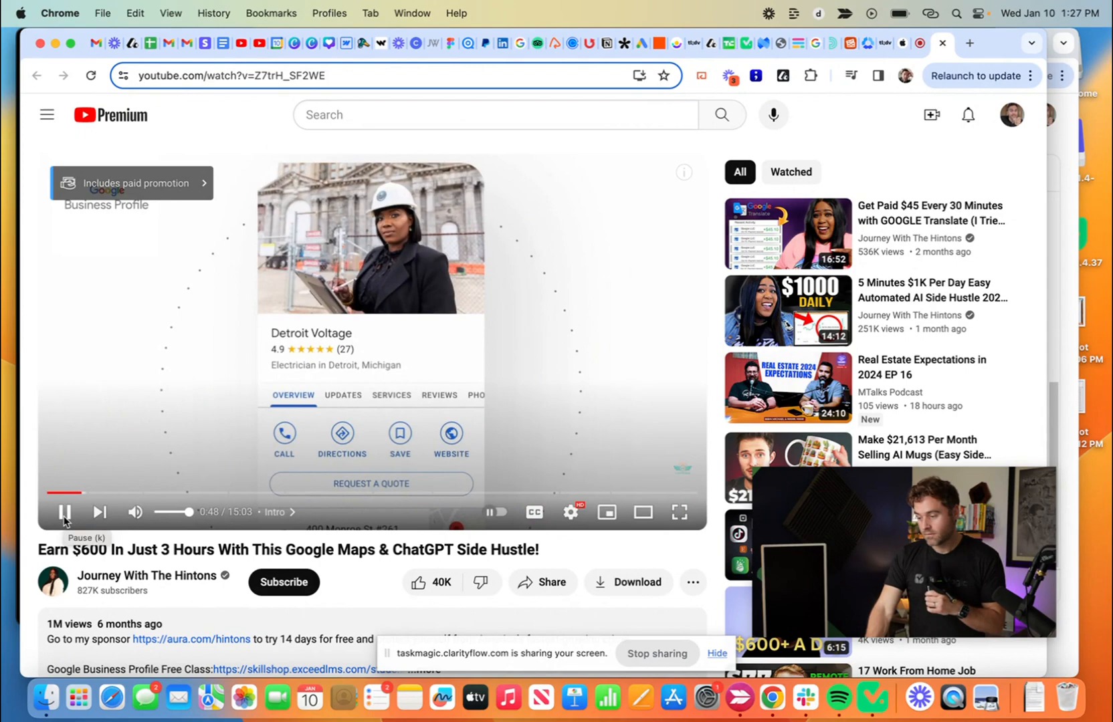
click(63, 512)
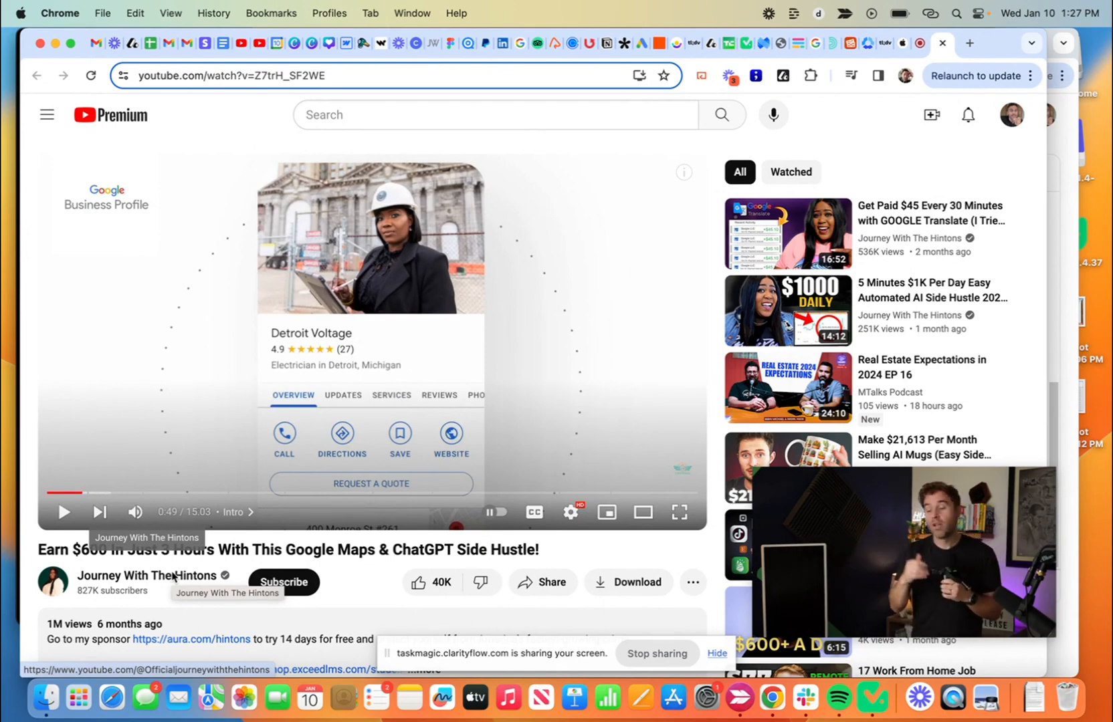
mouse_move(604, 618)
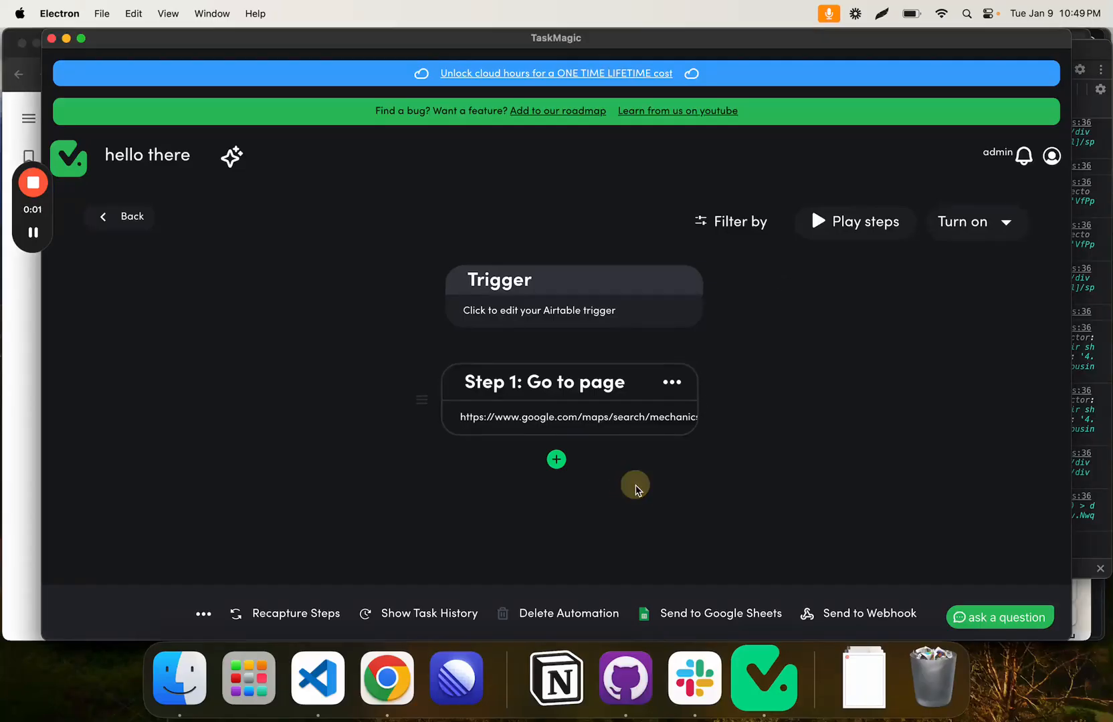
Step: Start recording and add a Scrape step after the Google Maps mechanics page step
click(855, 221)
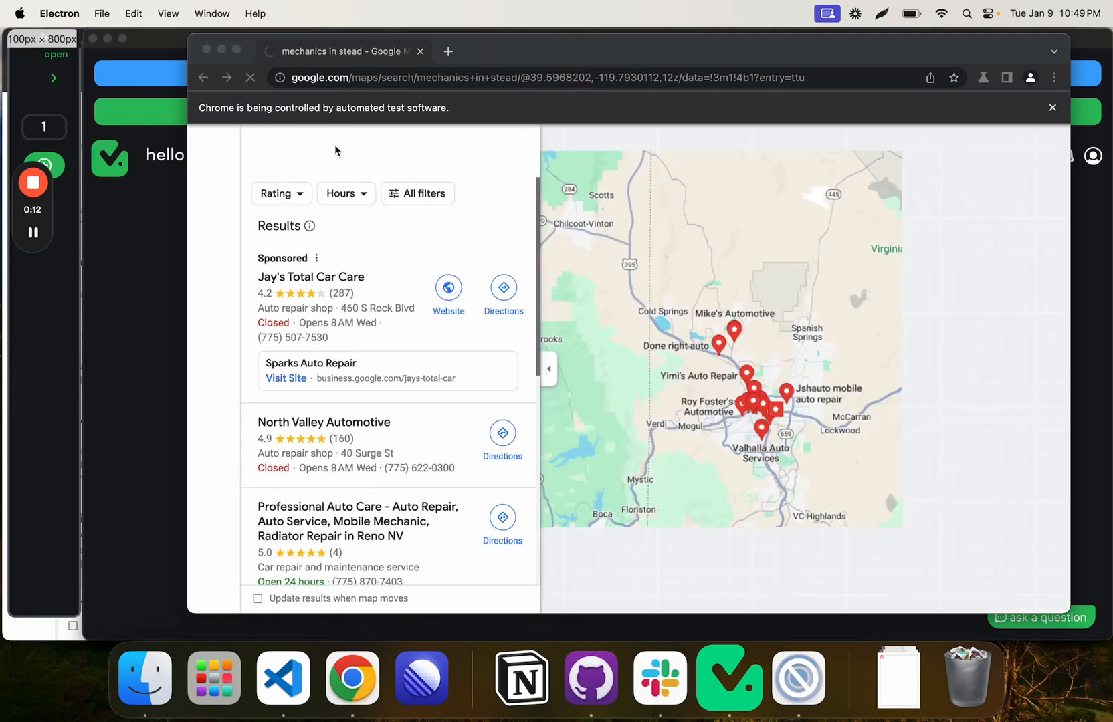
click(1053, 107)
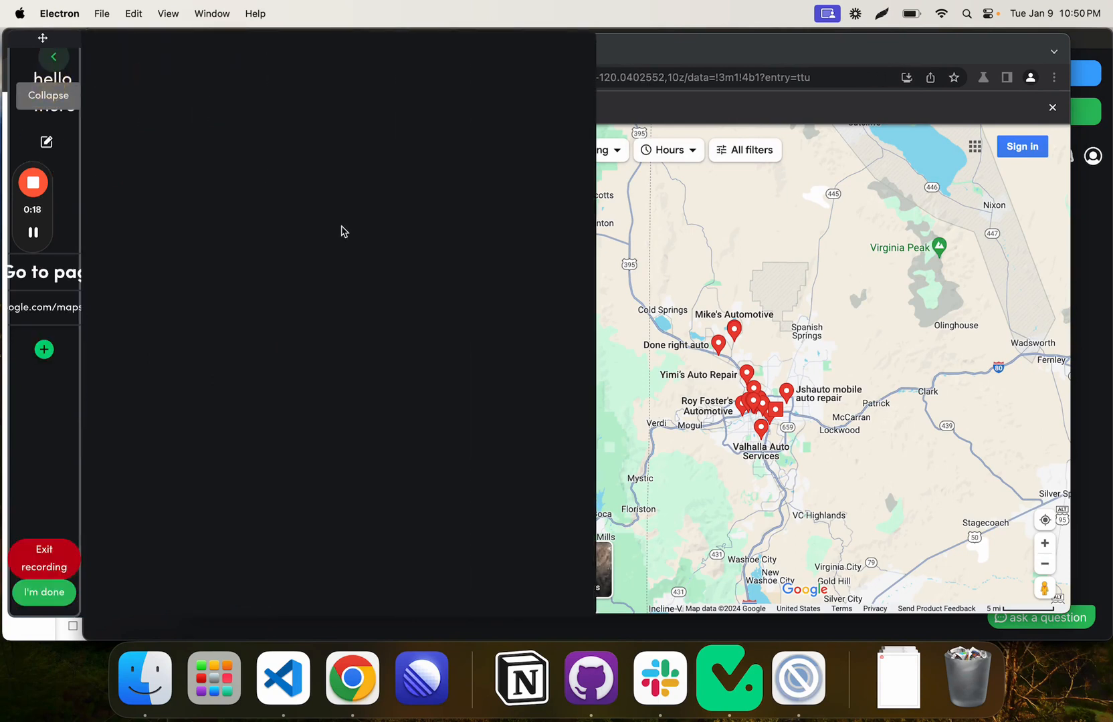
click(45, 349)
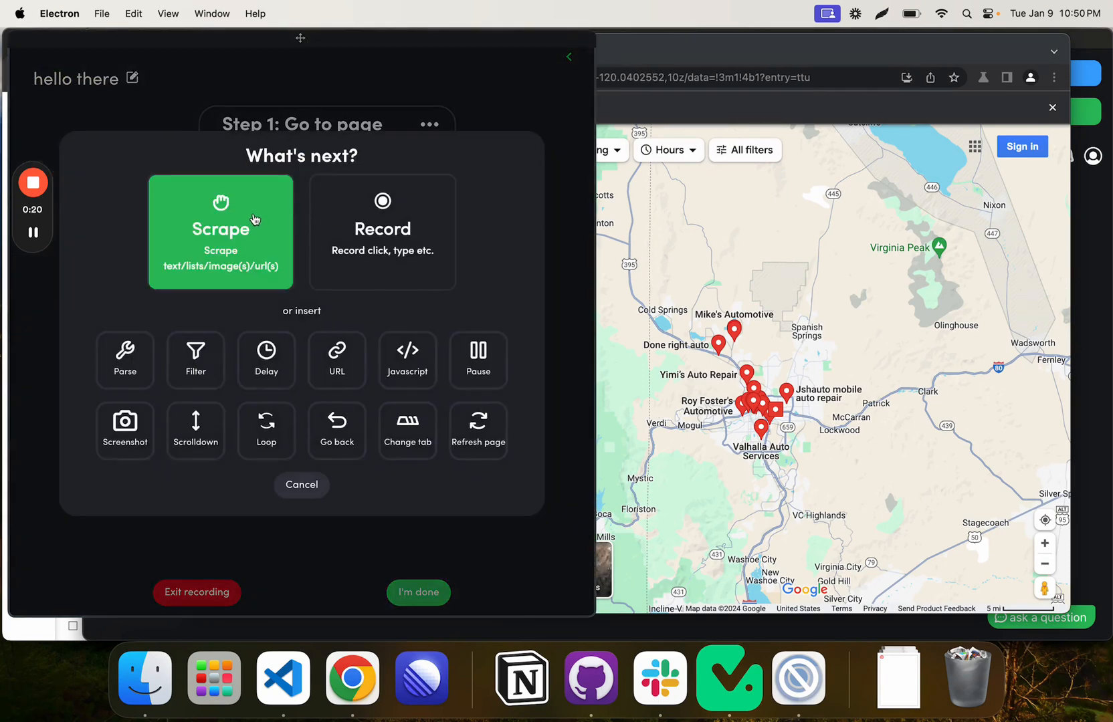
click(220, 230)
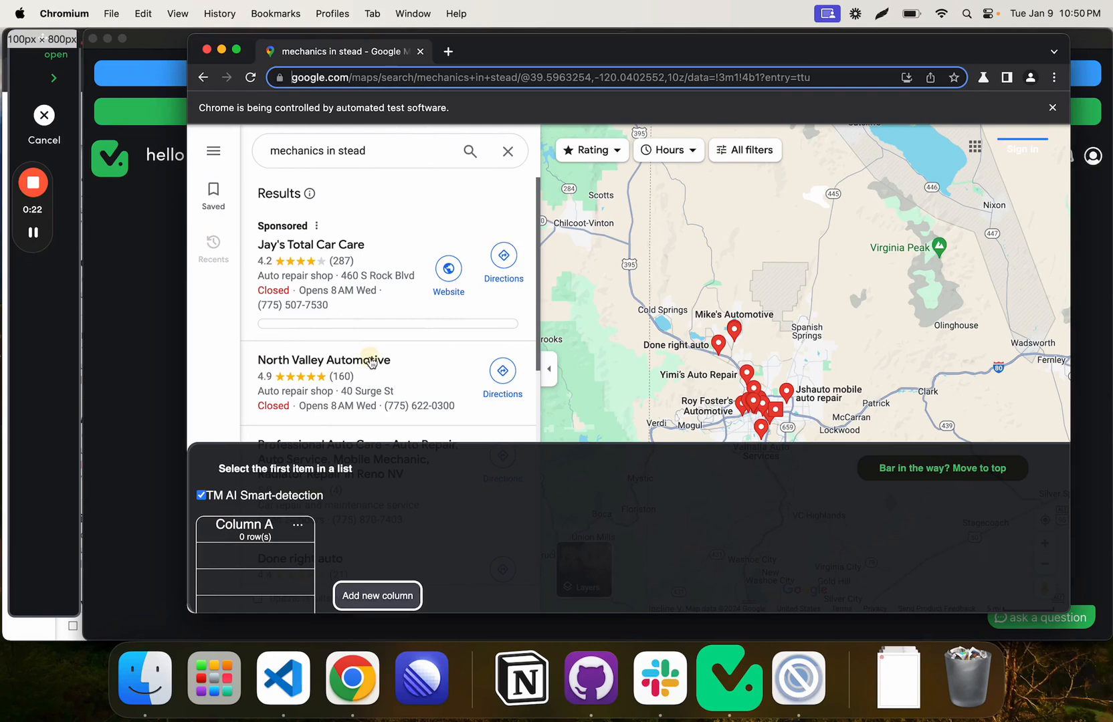
Step: Scrape business names, then add phone, review count and rating columns and confirm
click(322, 360)
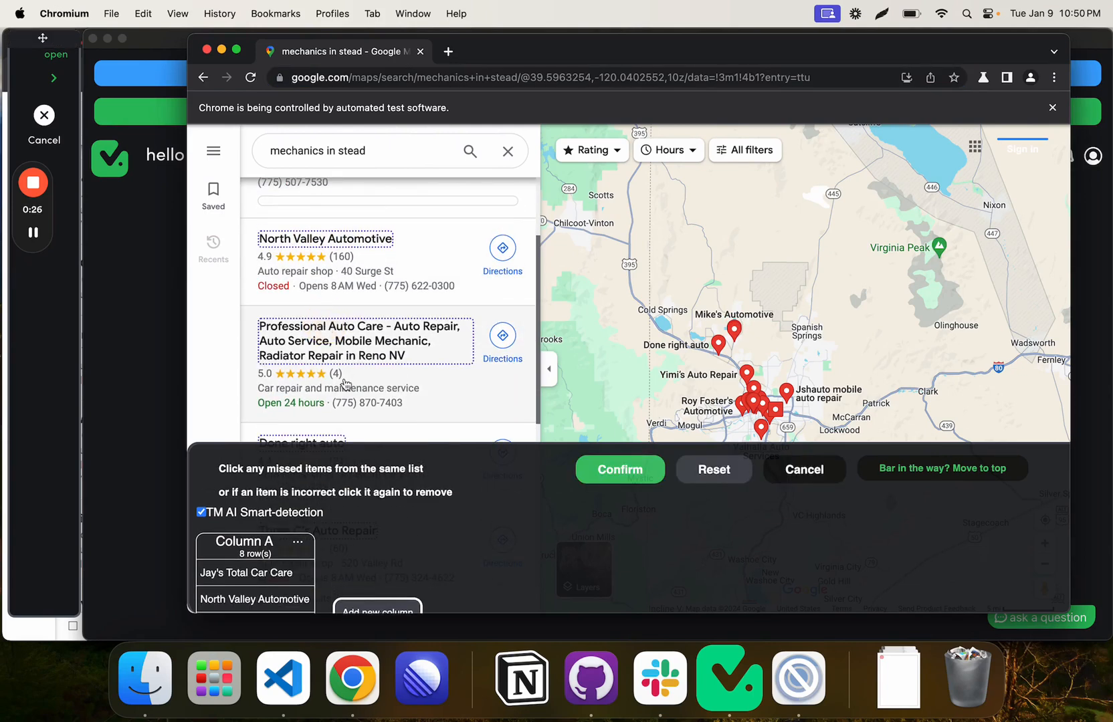
click(618, 469)
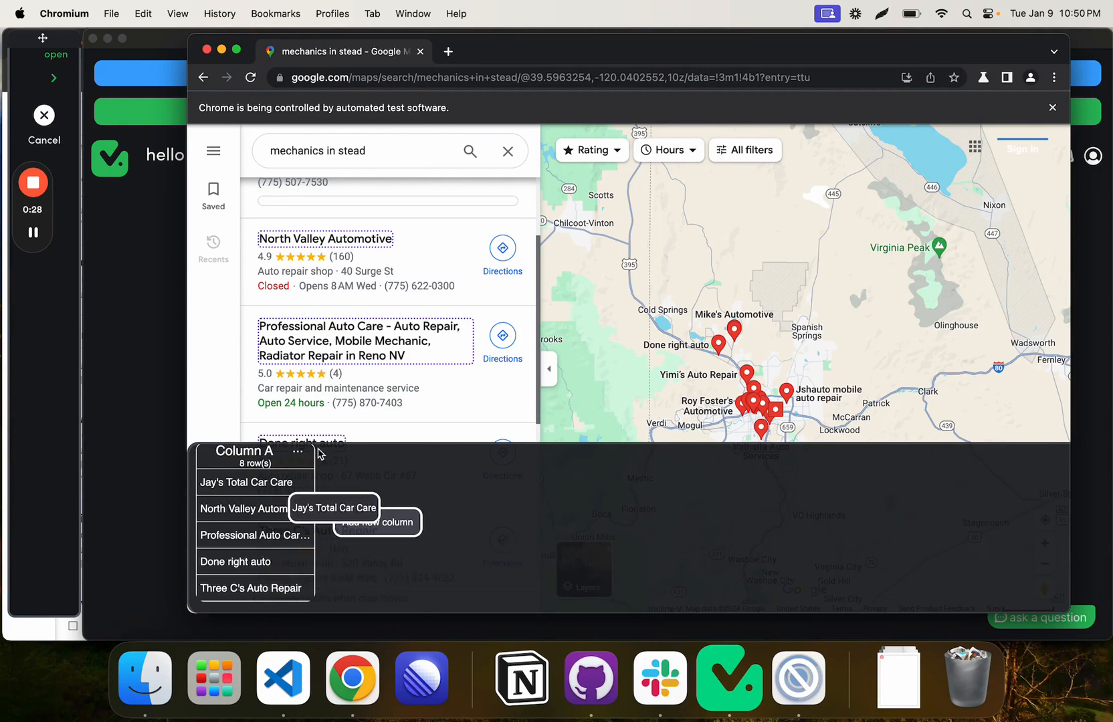
scroll(down, 3)
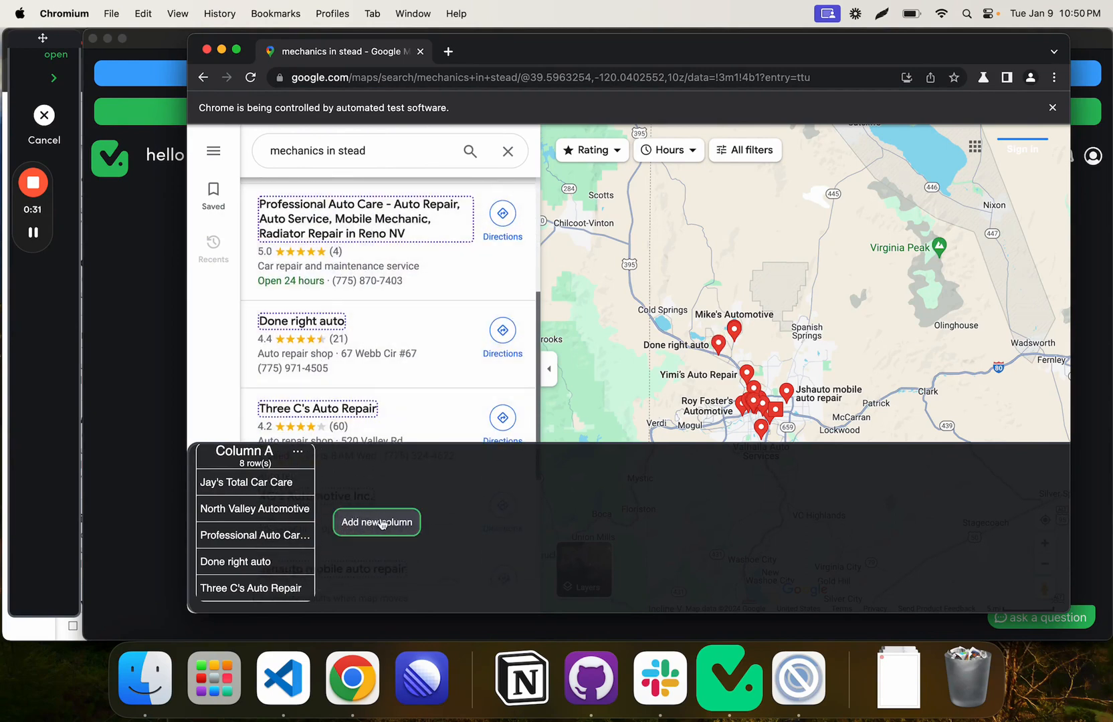
click(376, 522)
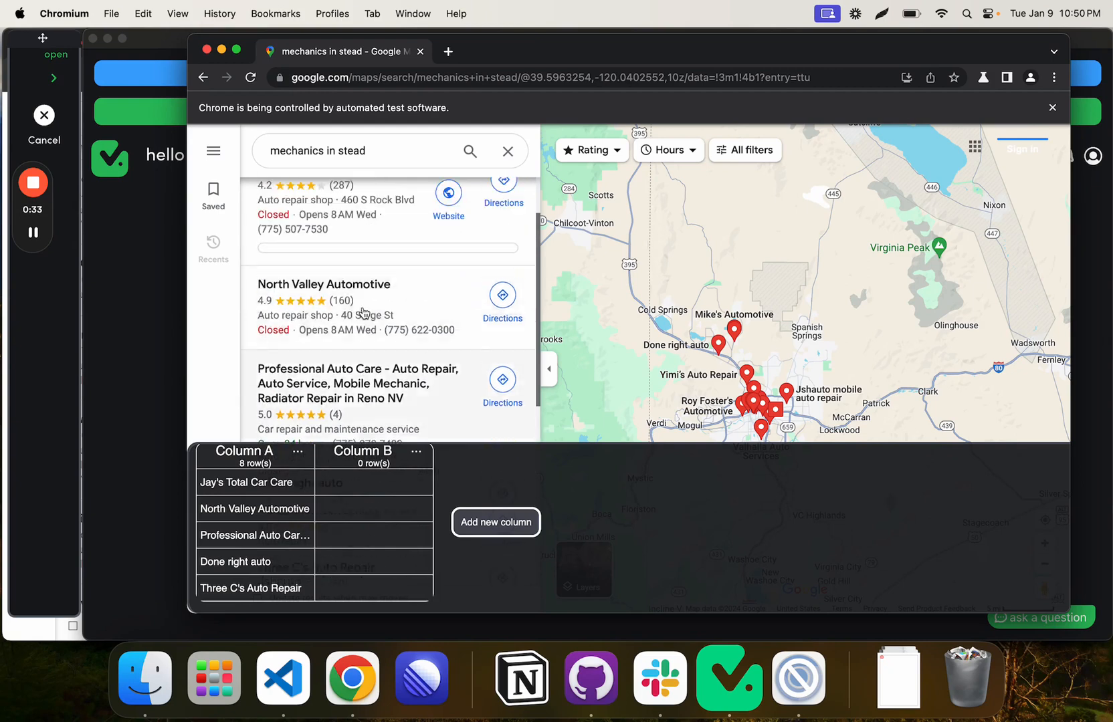
scroll(down, 3)
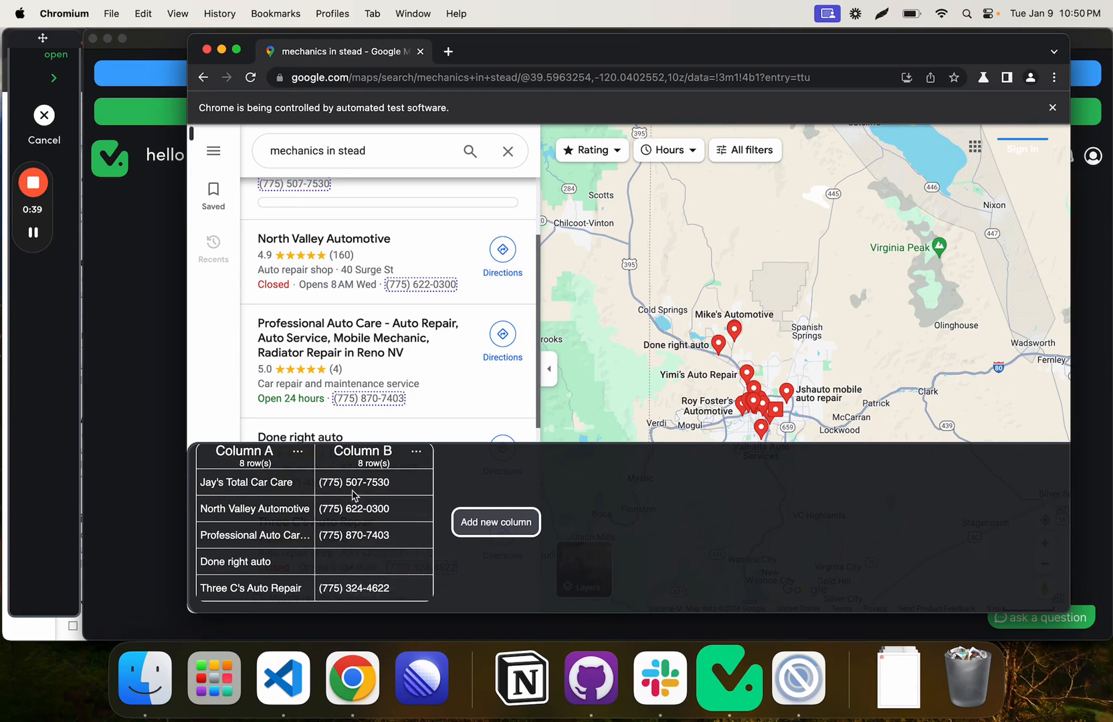
click(496, 523)
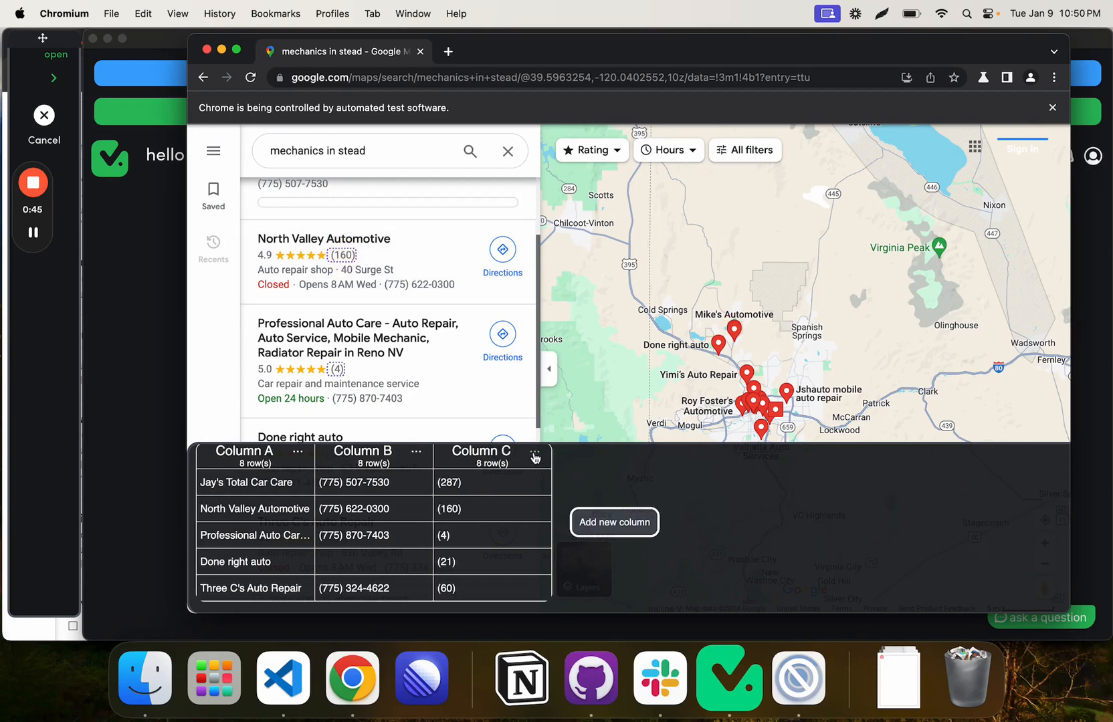
click(614, 523)
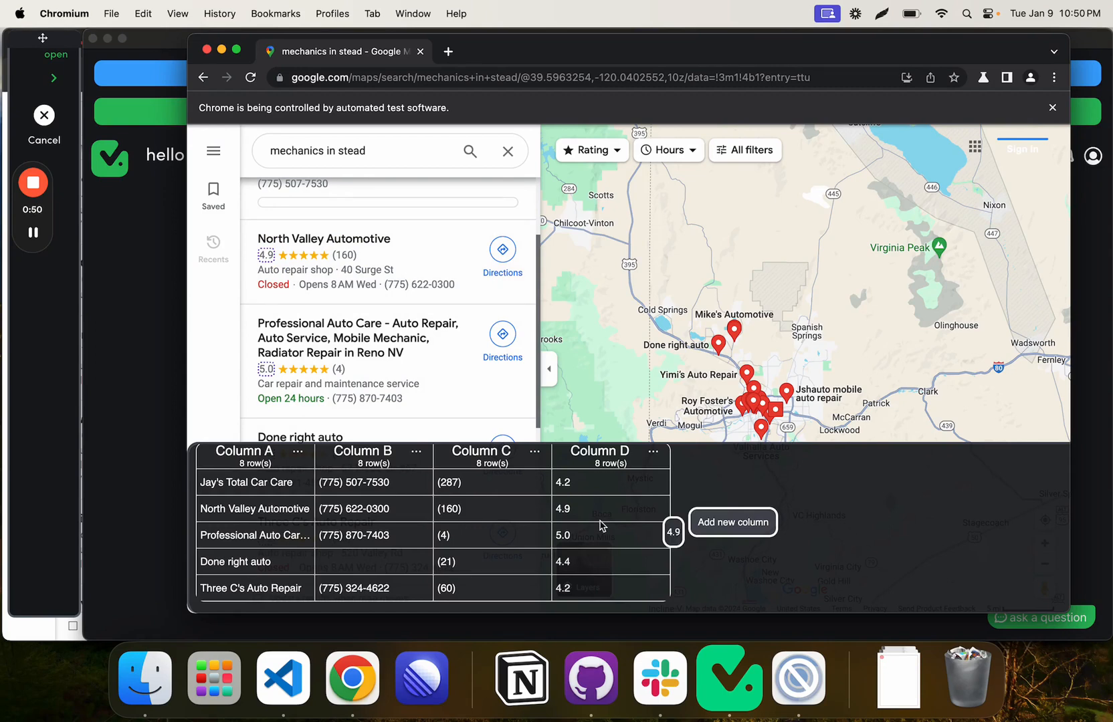
mouse_move(269, 482)
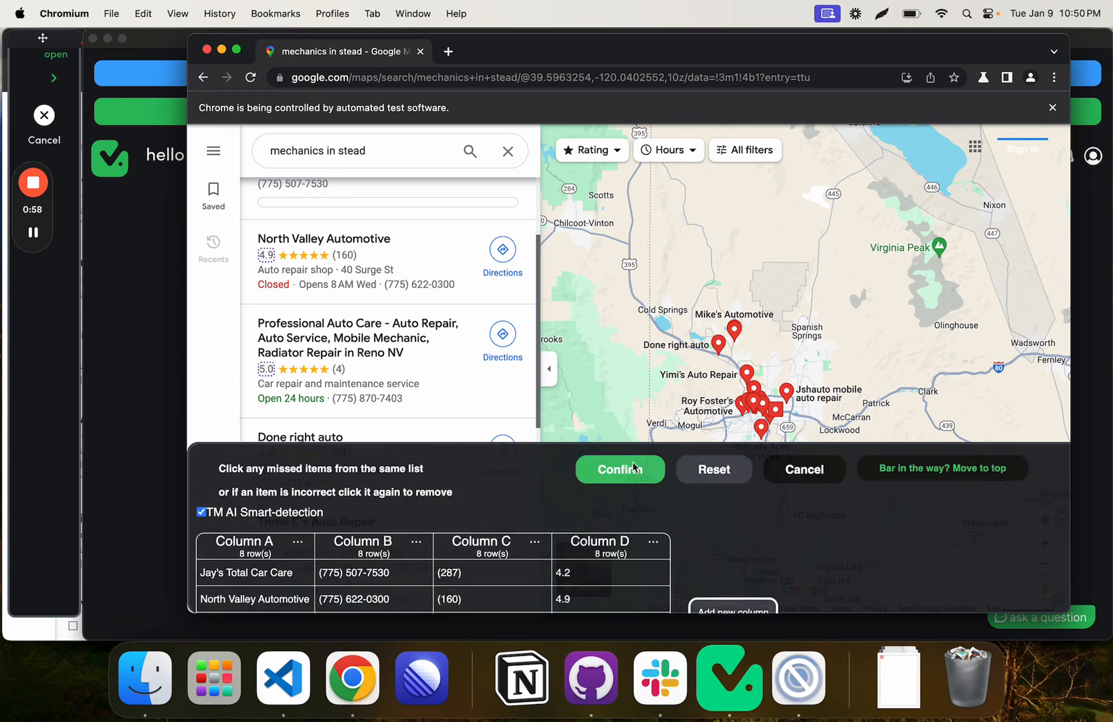
click(618, 468)
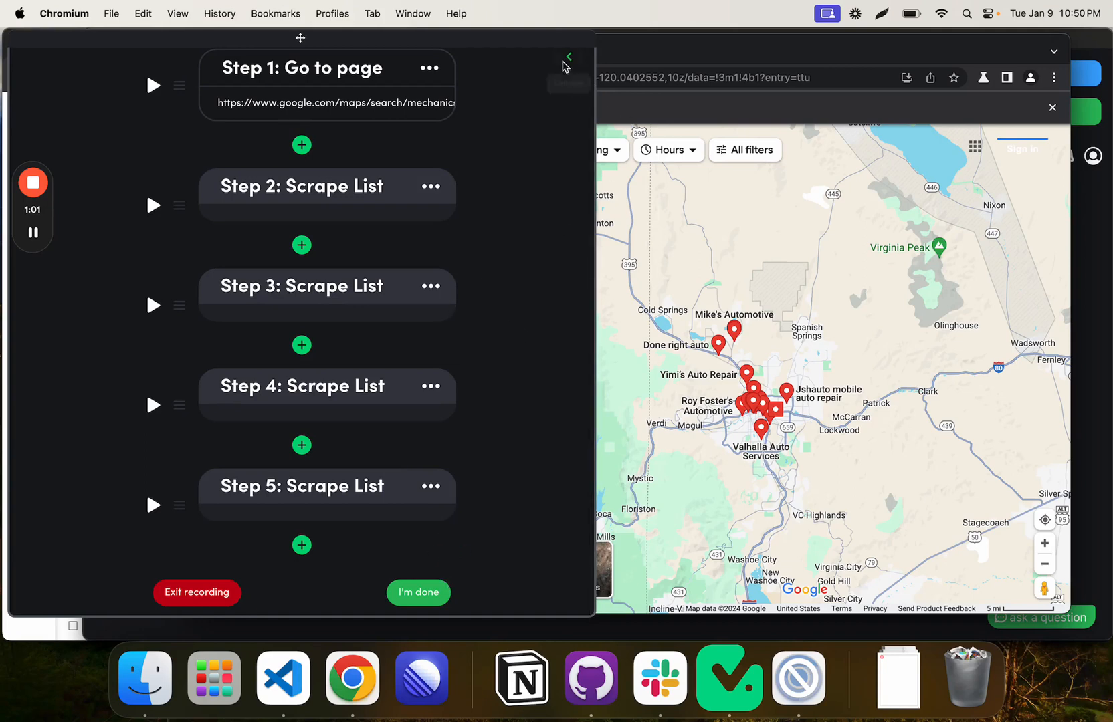
Step: Collapse the recorded-steps sidebar and finish recording
click(568, 57)
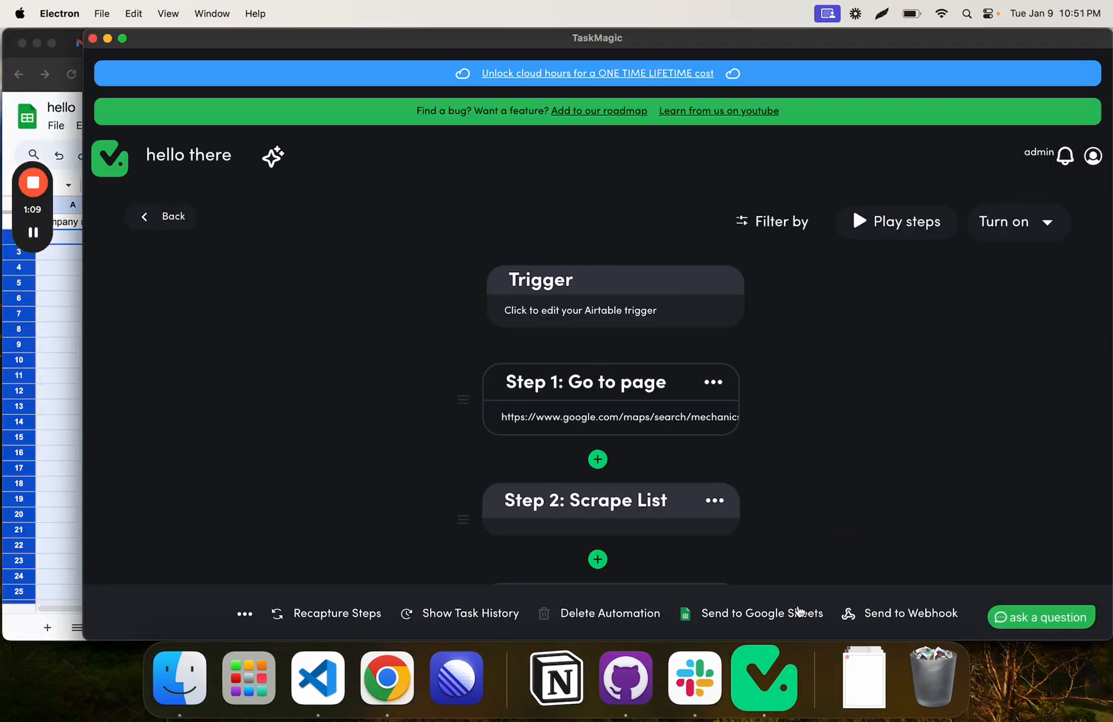
Step: Send results to Google Sheets Sheet1 and accept the detected headers
click(760, 613)
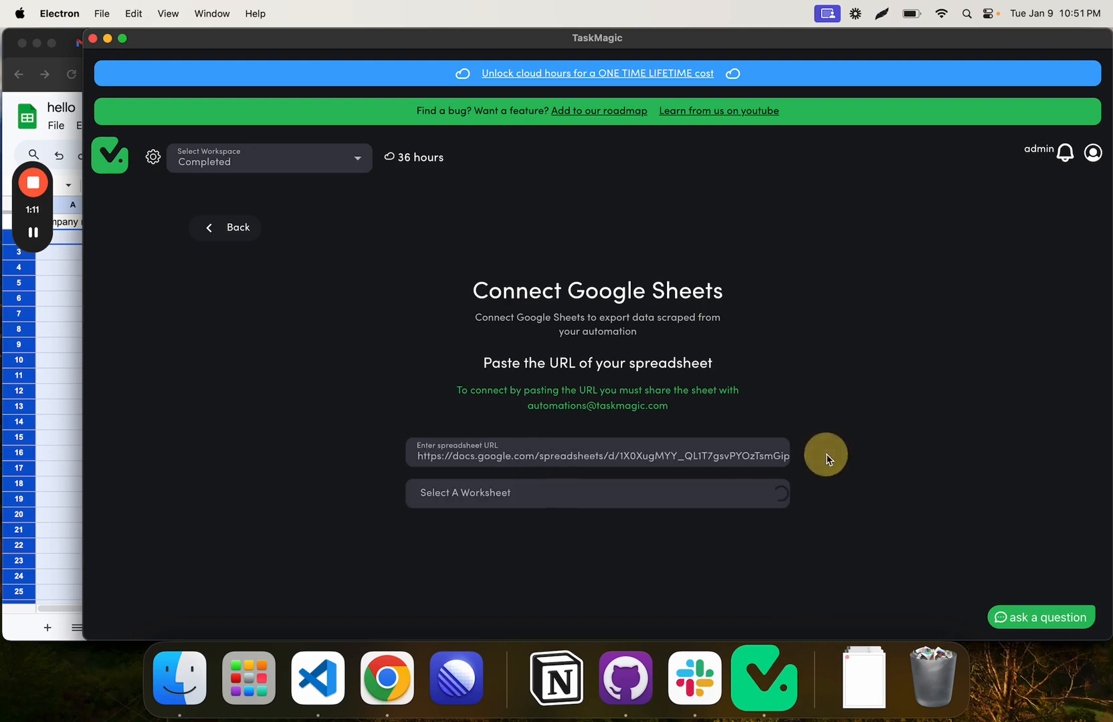
click(595, 492)
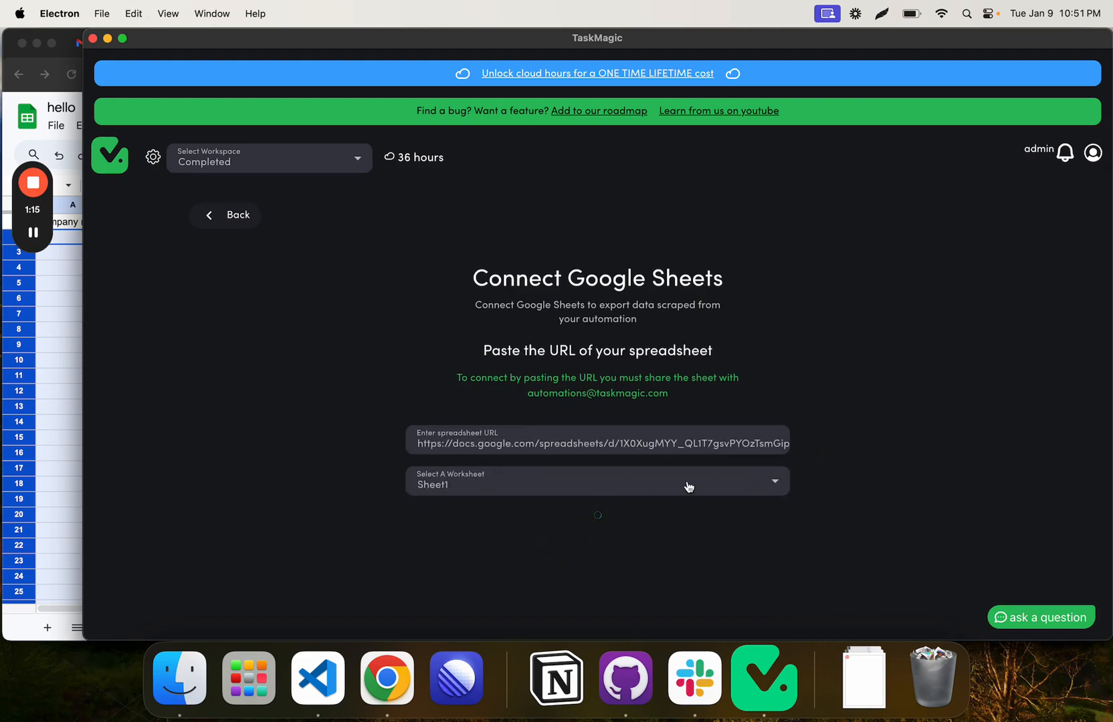
mouse_move(930, 454)
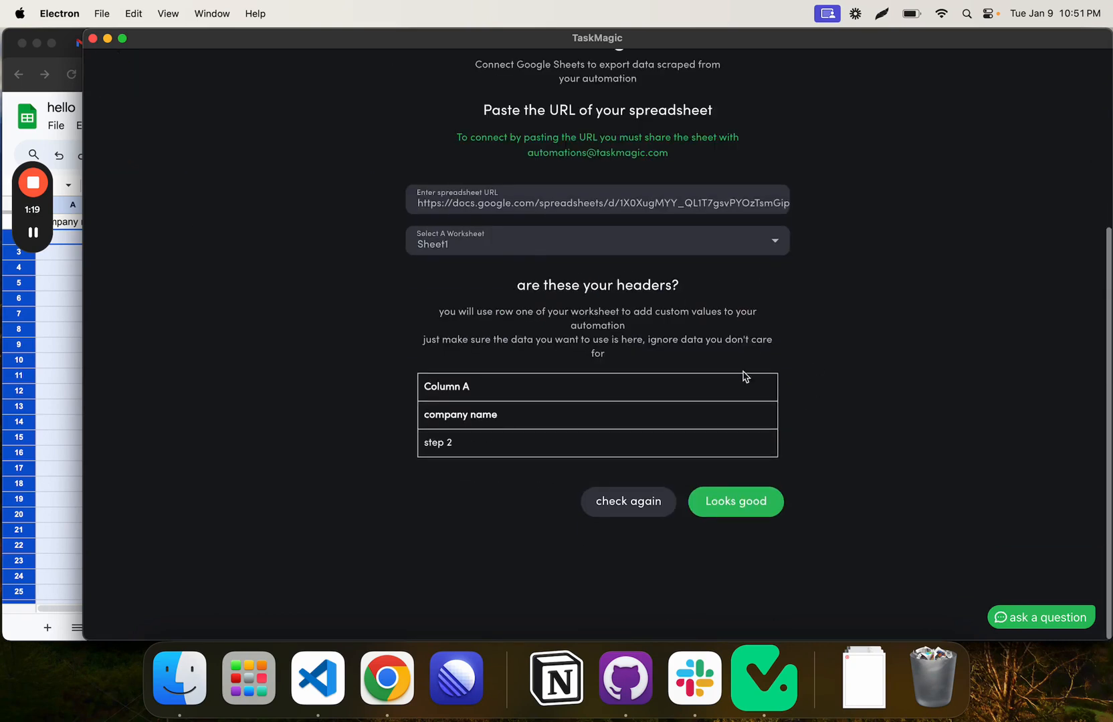
click(735, 501)
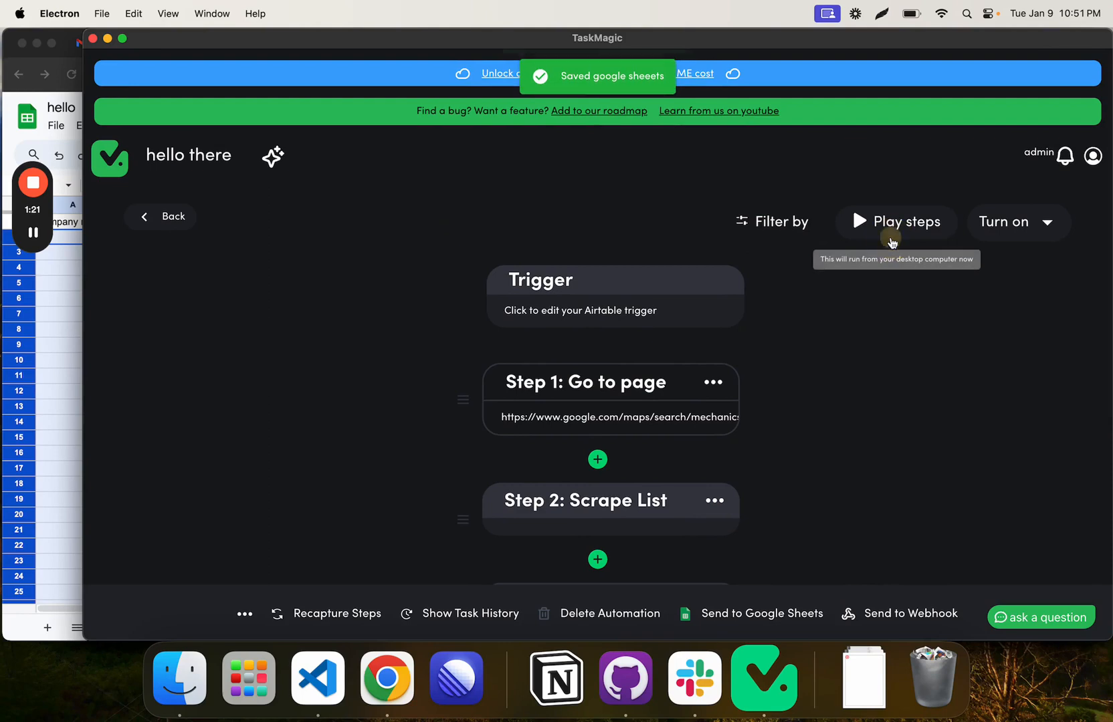
click(902, 221)
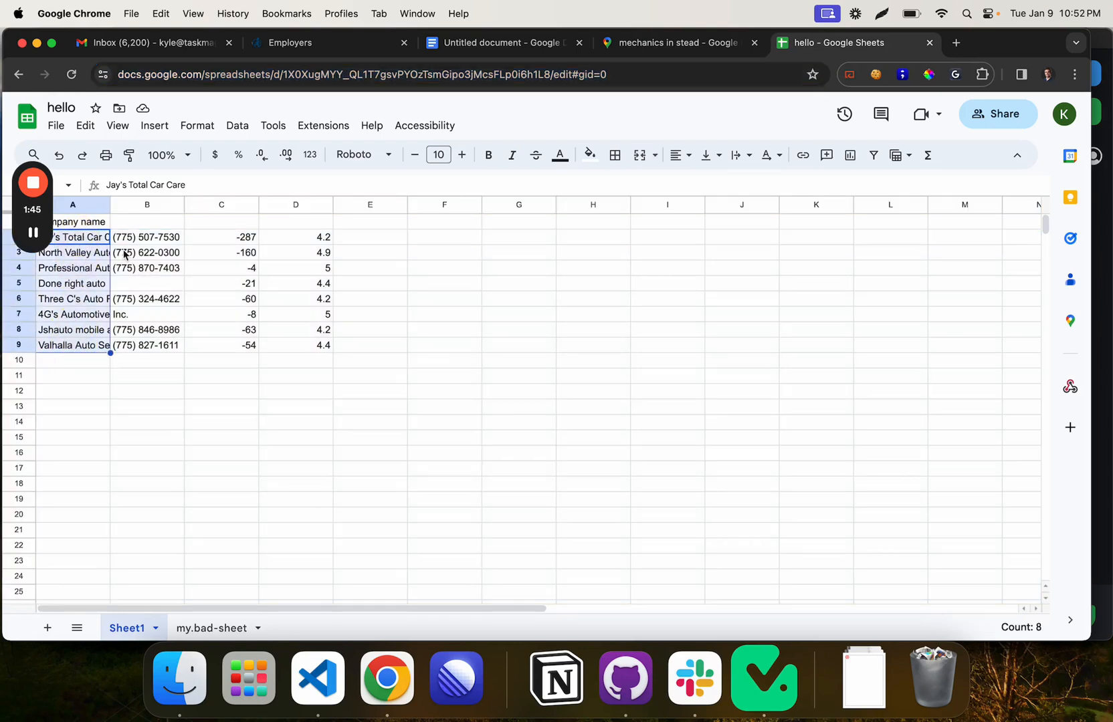
click(222, 236)
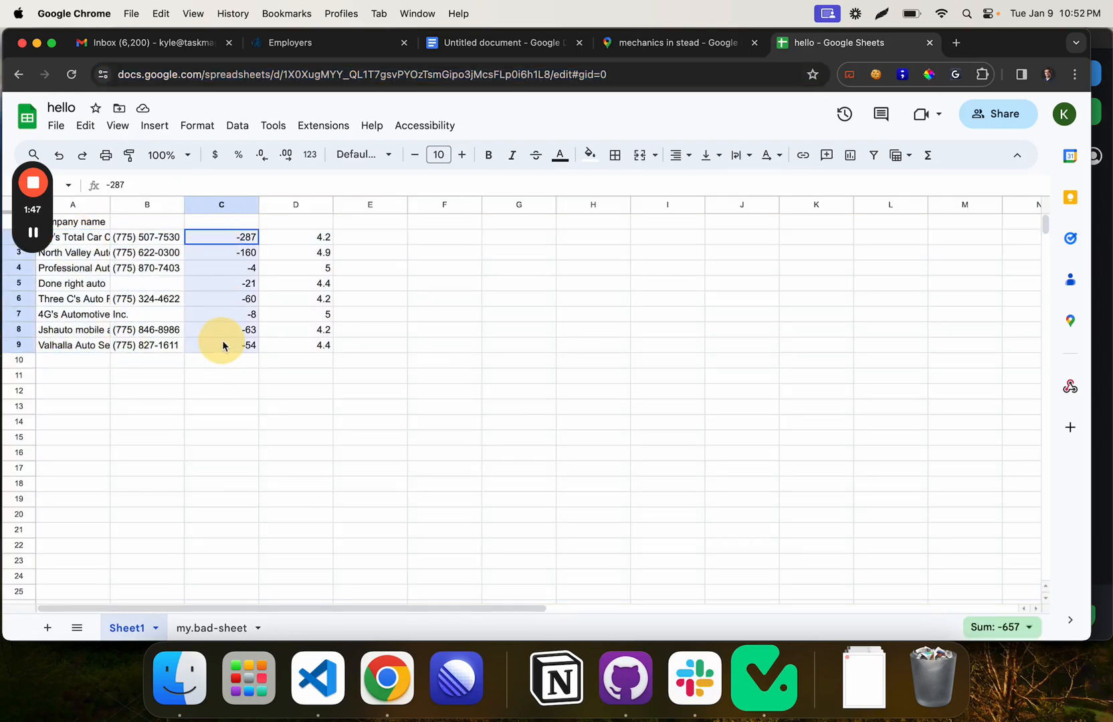
click(296, 236)
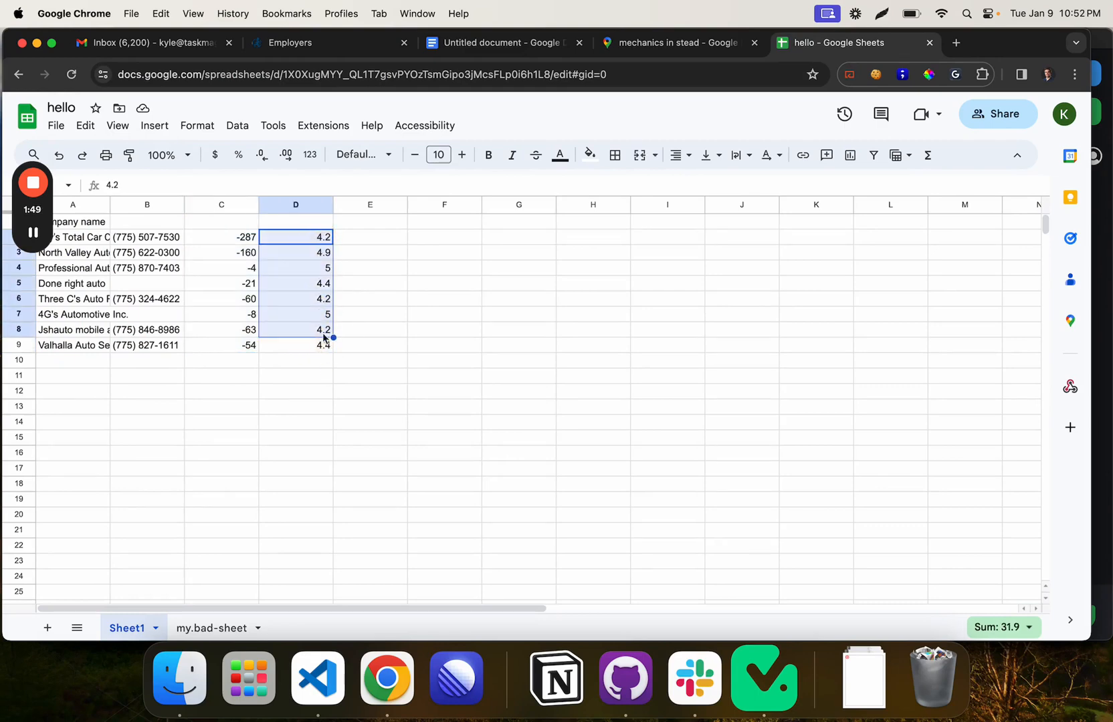